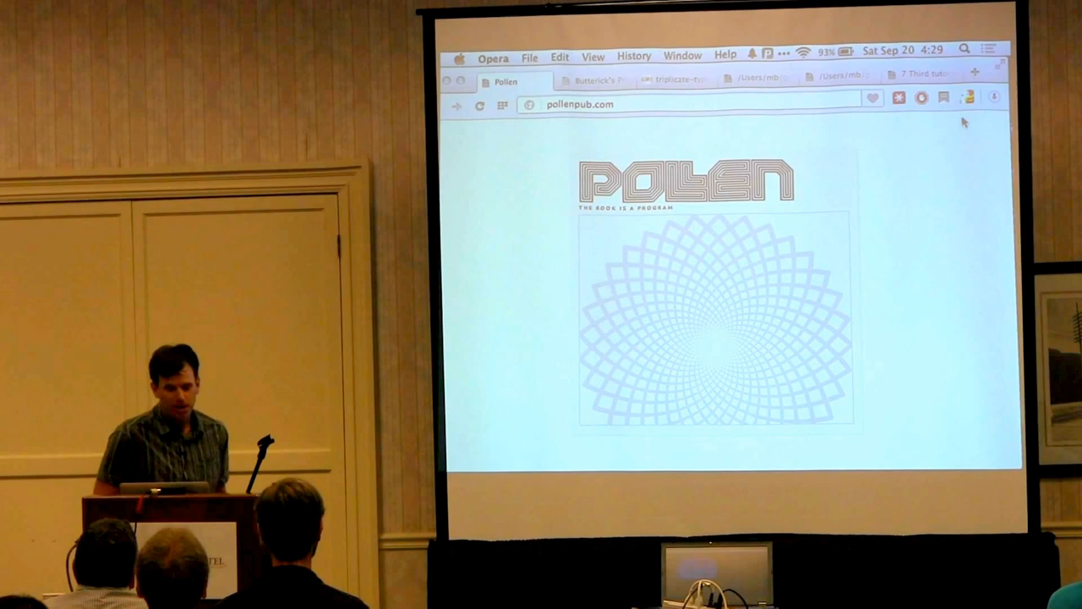
- Switch to the Butterick's Practical Typography tab showing the table of contents
left_click(600, 83)
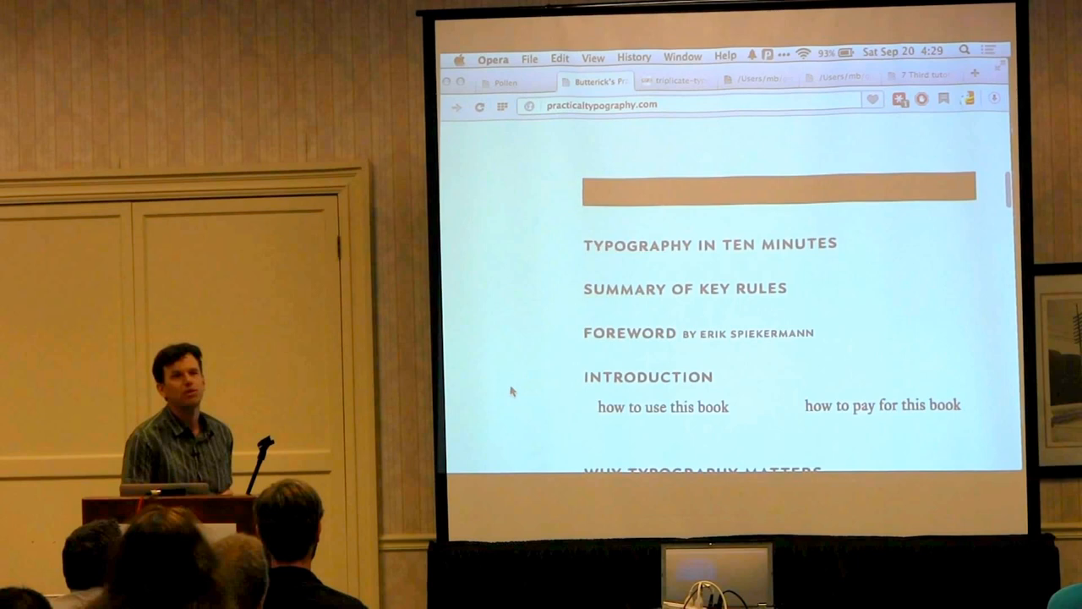
mouse_move(632, 230)
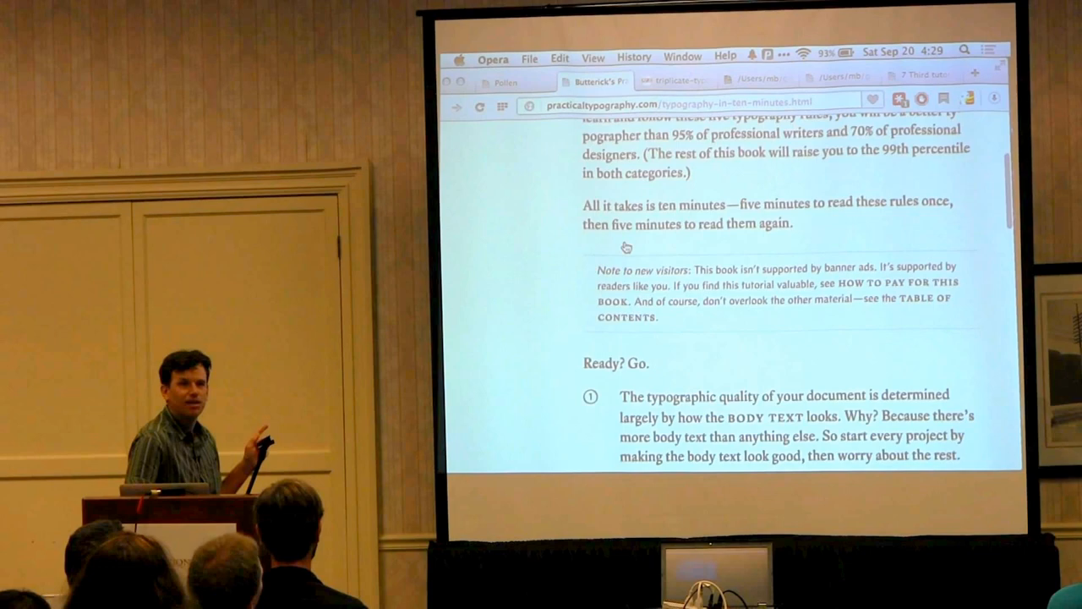
- Scroll up through the Typography in Ten Minutes chapter
scroll("up", 3)
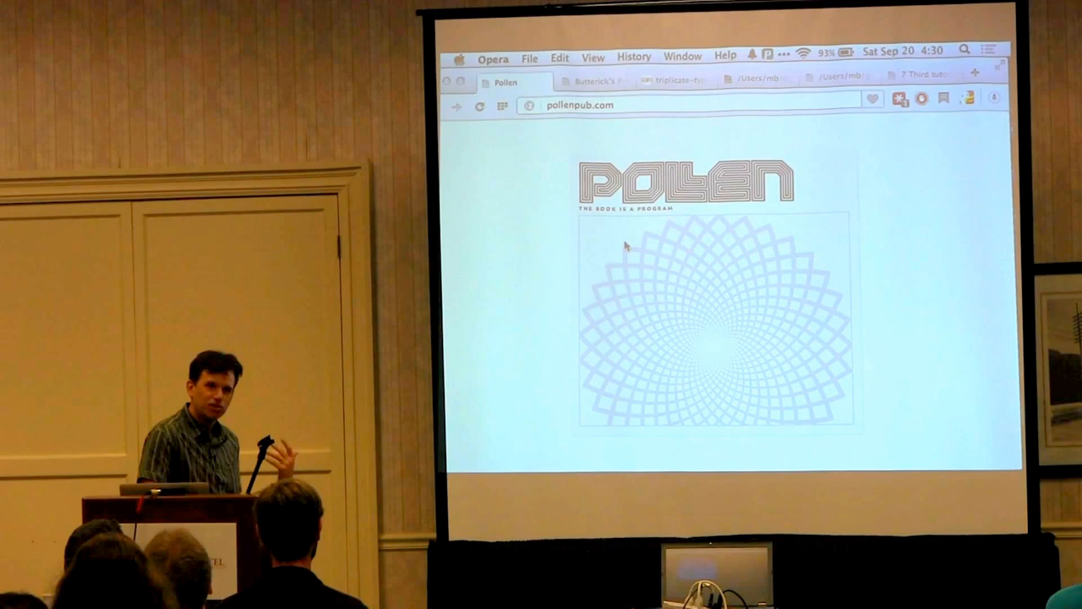
left_click(600, 85)
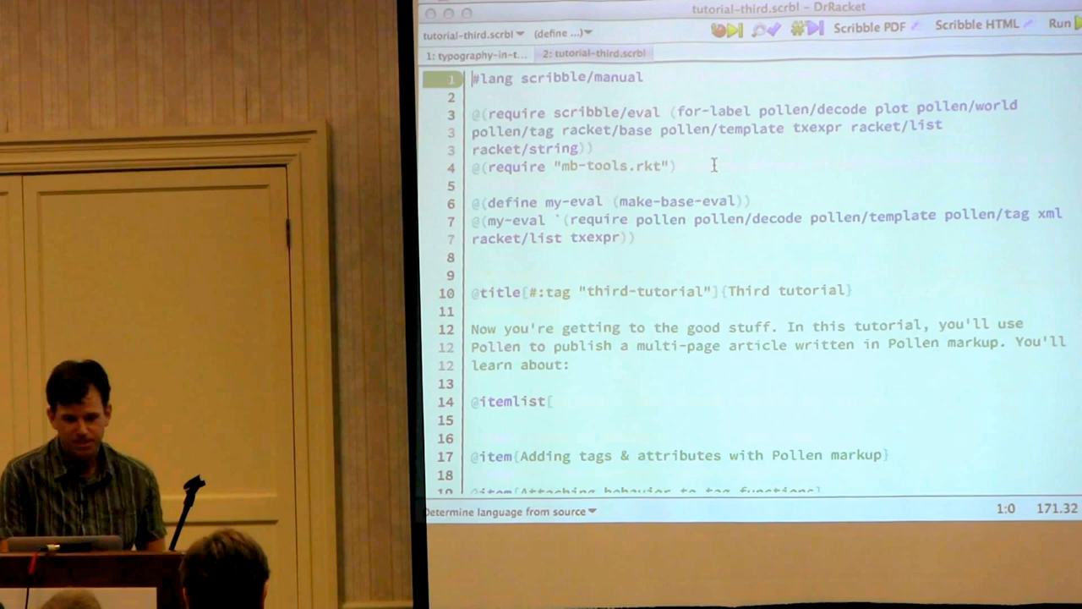
left_click(477, 61)
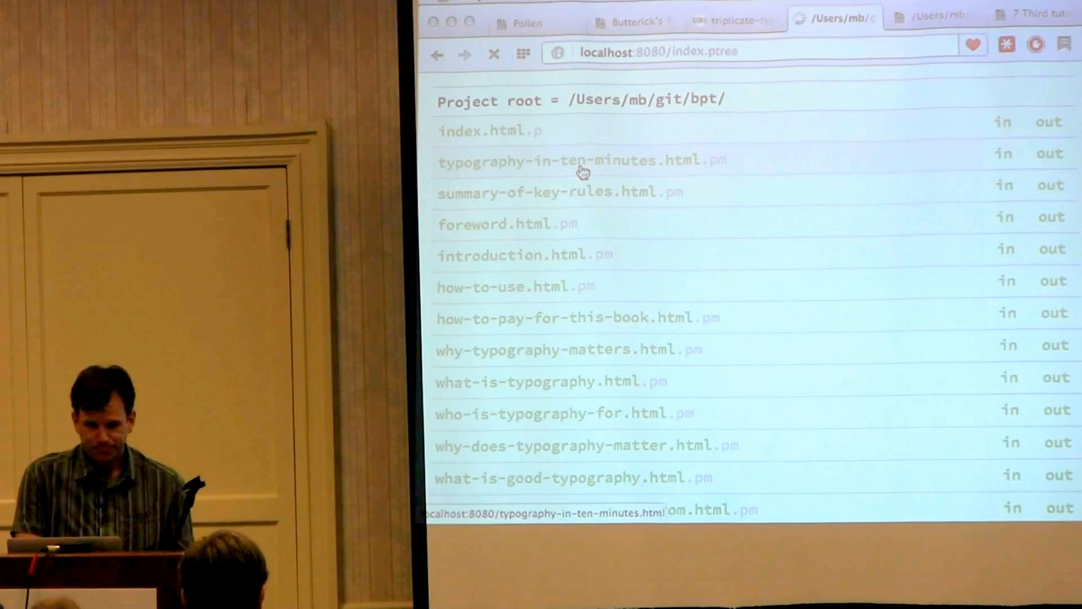
- Render typography-in-ten-minutes.html.pm live from the localhost:8080 project index
left_click(571, 159)
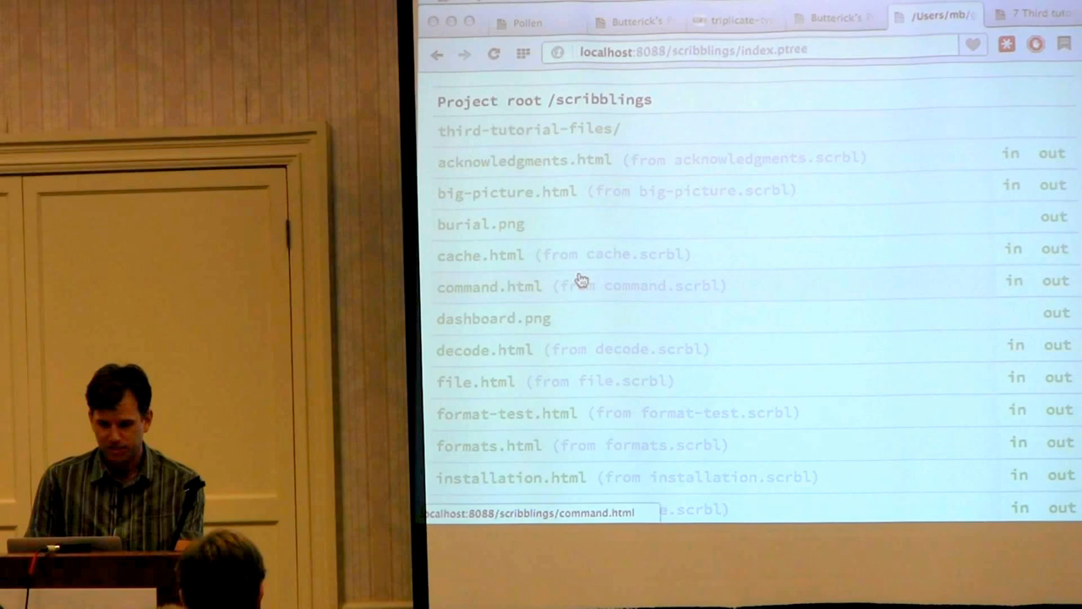
- Open tutorial-third.html from the /scribblings project root listing
scroll("down", 3)
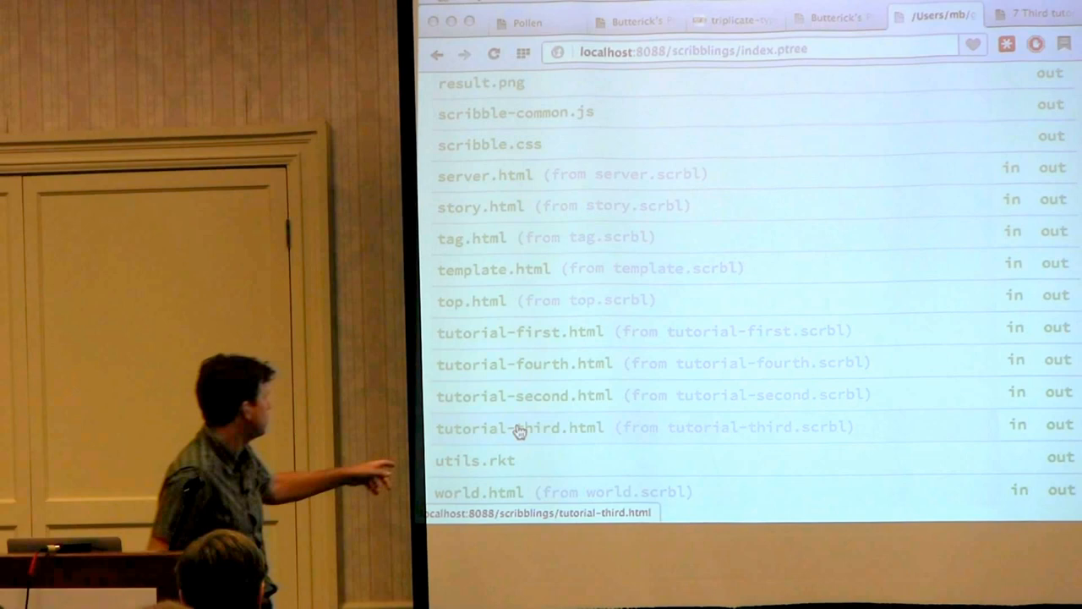
left_click(517, 395)
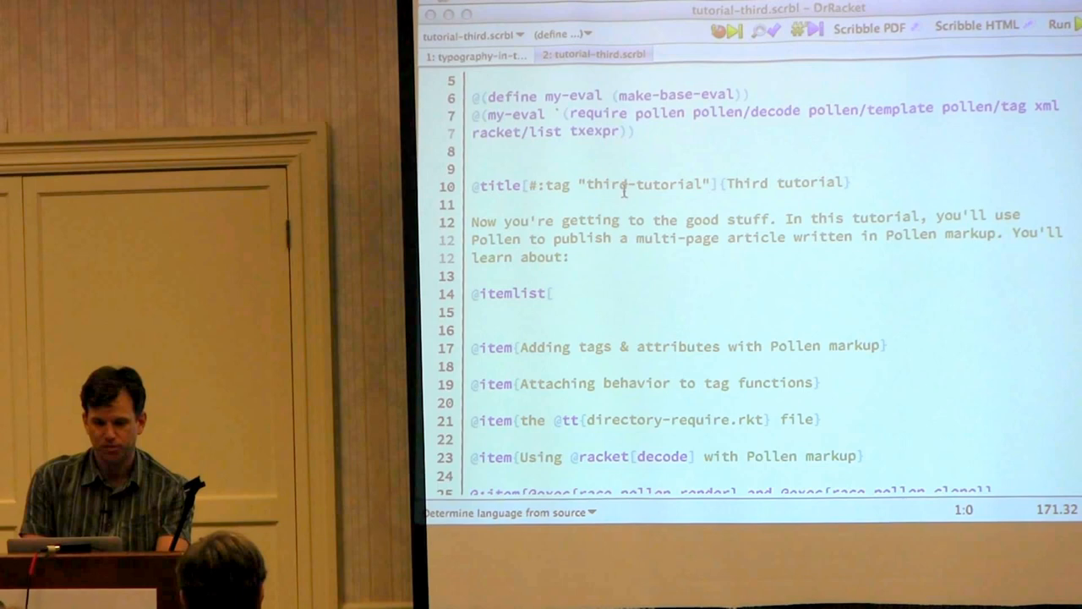
- Add the text 'This is a great conference' to the tutorial-third.scrbl source
type("This is a great conference")
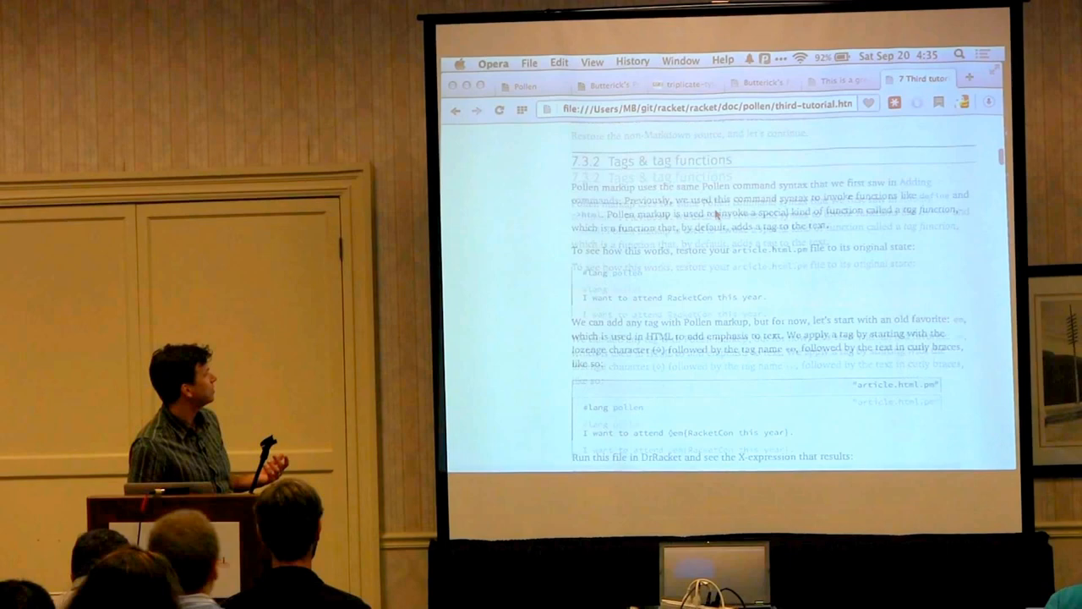
- Scroll the Third tutorial, then switch to the Practical Typography Typography in Ten Minutes tab
scroll("down", 3)
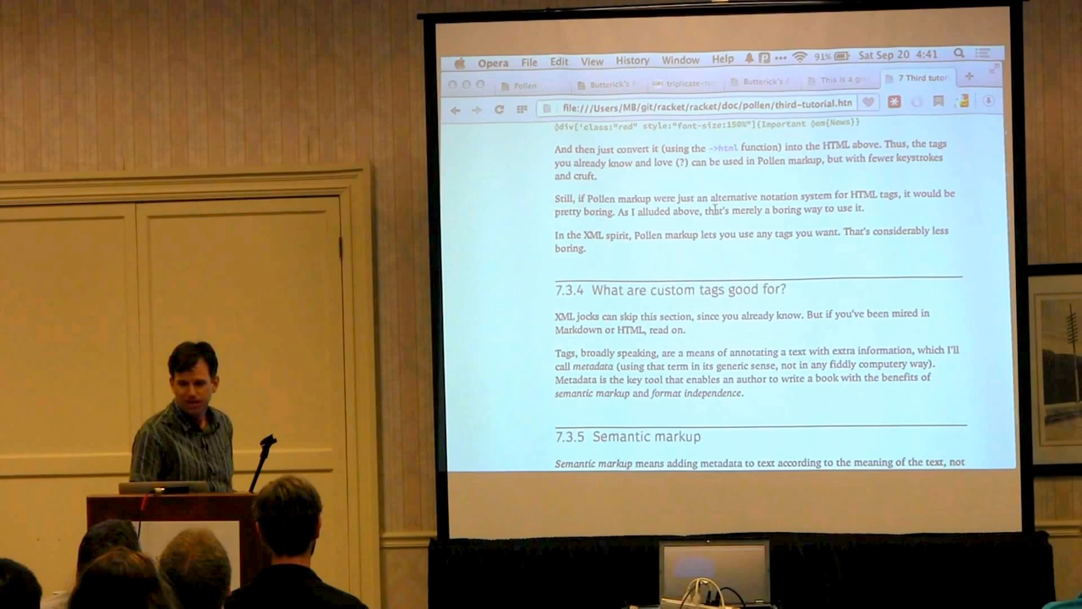
left_click(609, 85)
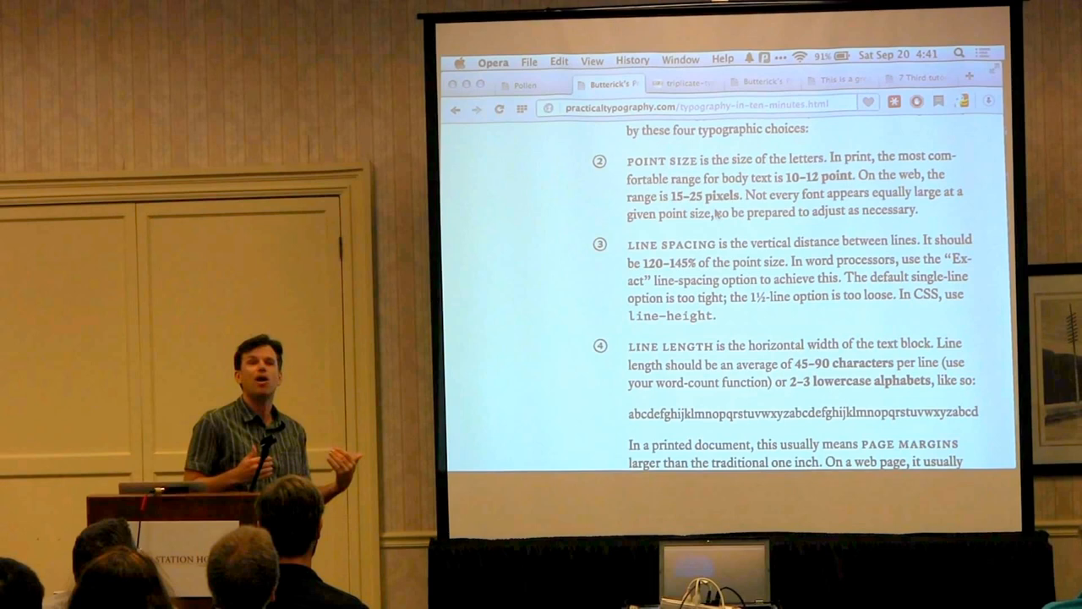